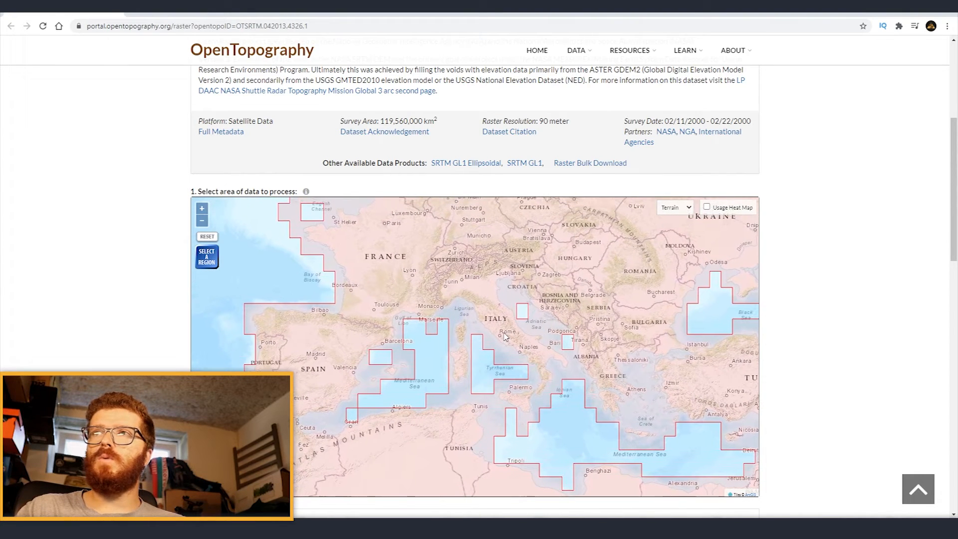
mouse_move(445, 346)
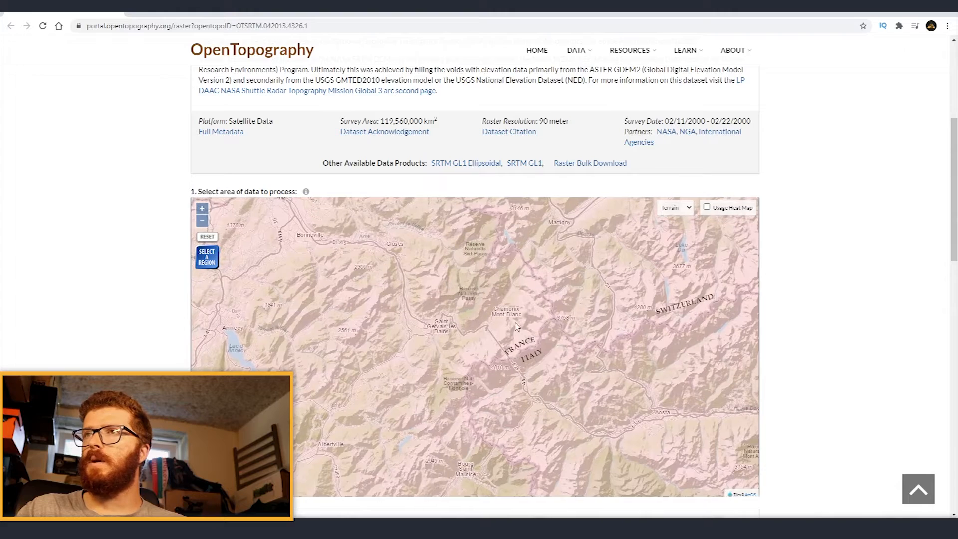
- Pan and zoom the coverage map onto the Chamonix-Mont-Blanc valley
drag(515, 324, 463, 383)
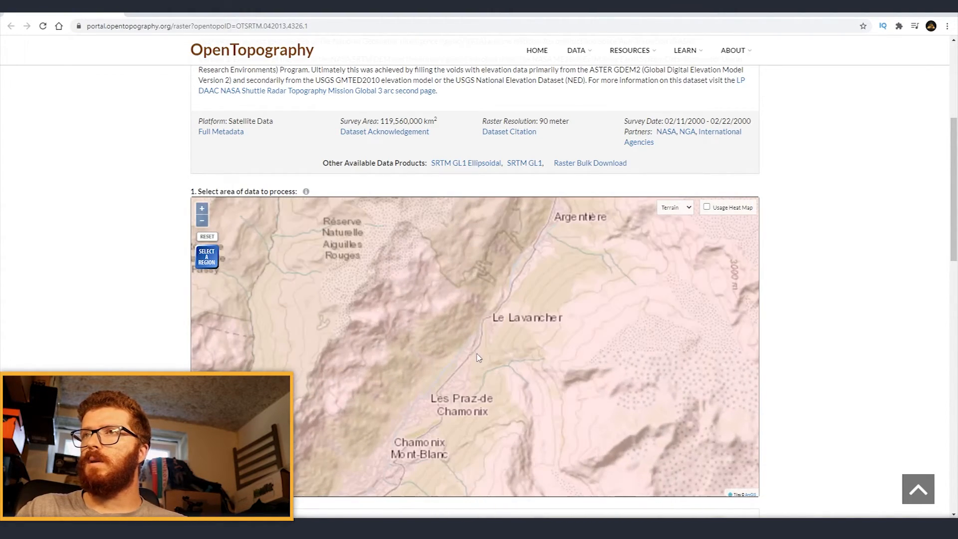
scroll(down, 3)
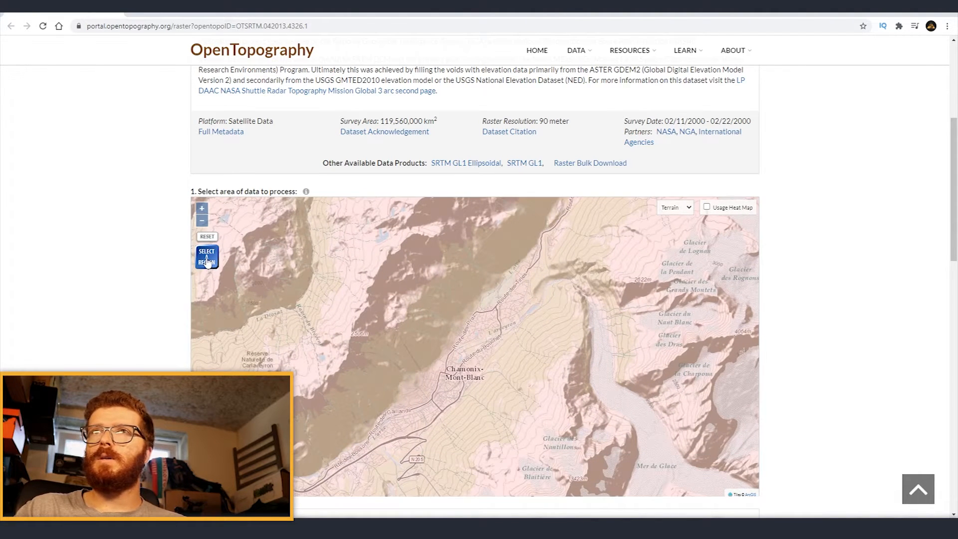
- Mark a roughly 57 km² rectangle around Chamonix-Mont-Blanc and review the selection coordinates
click(207, 257)
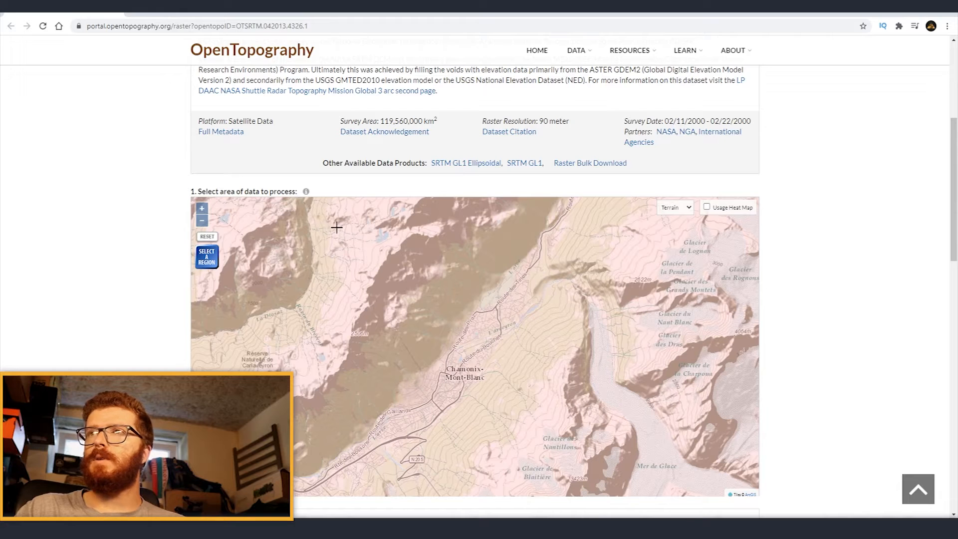
drag(336, 228, 620, 483)
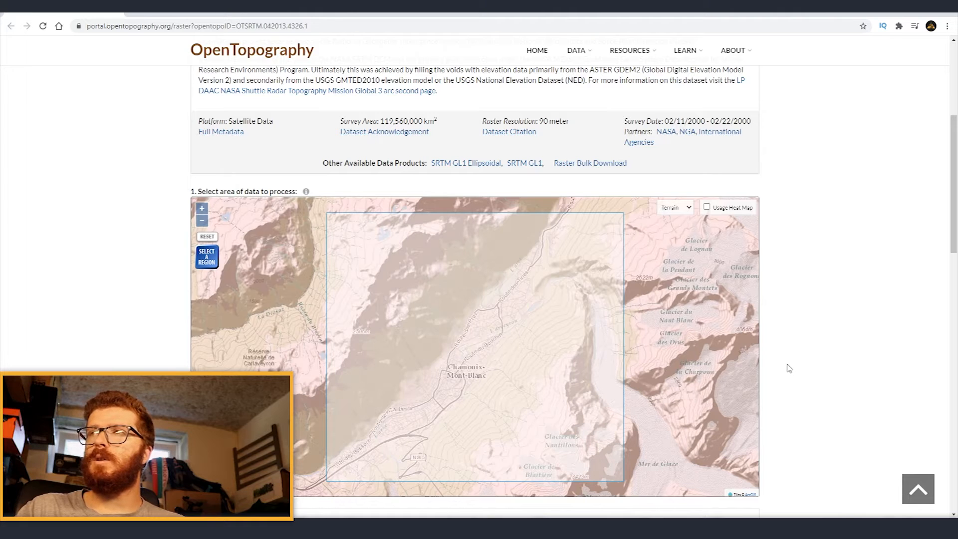
scroll(down, 3)
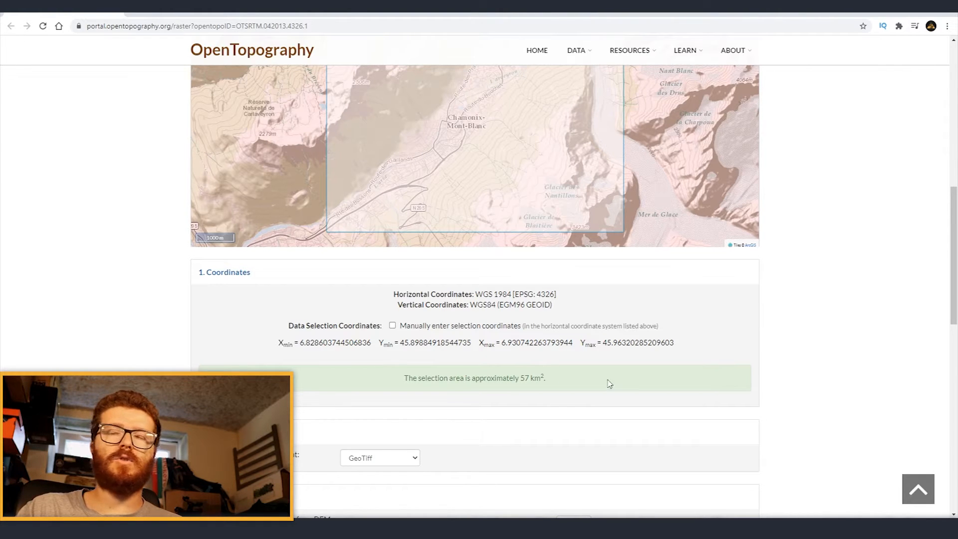
scroll(down, 3)
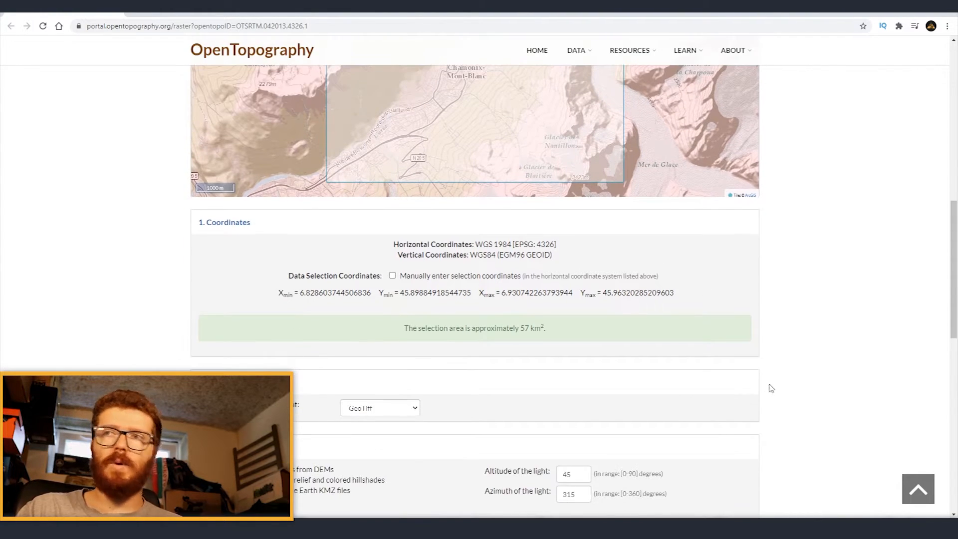
scroll(down, 3)
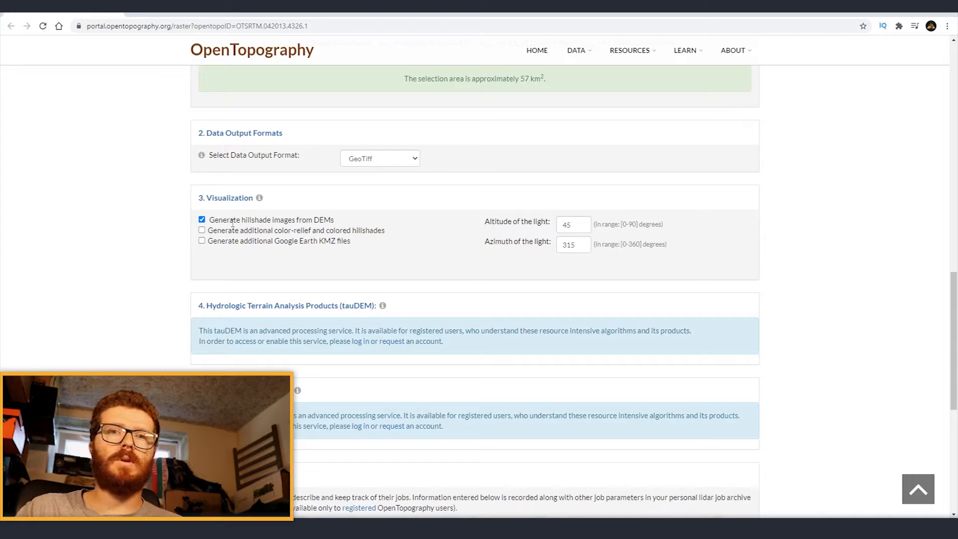
- Switch off 'Generate hillshade images from DEMs' and move down to the job description form
click(201, 220)
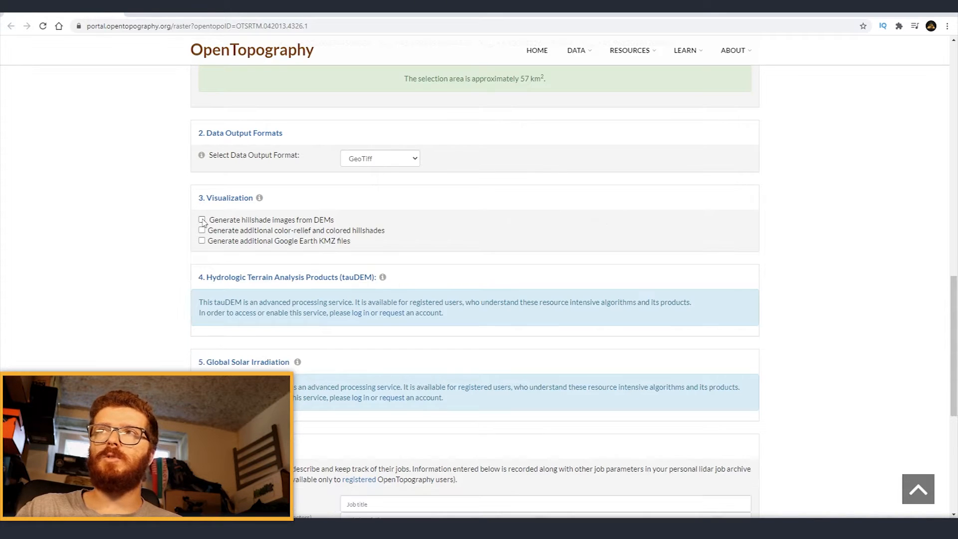
scroll(down, 3)
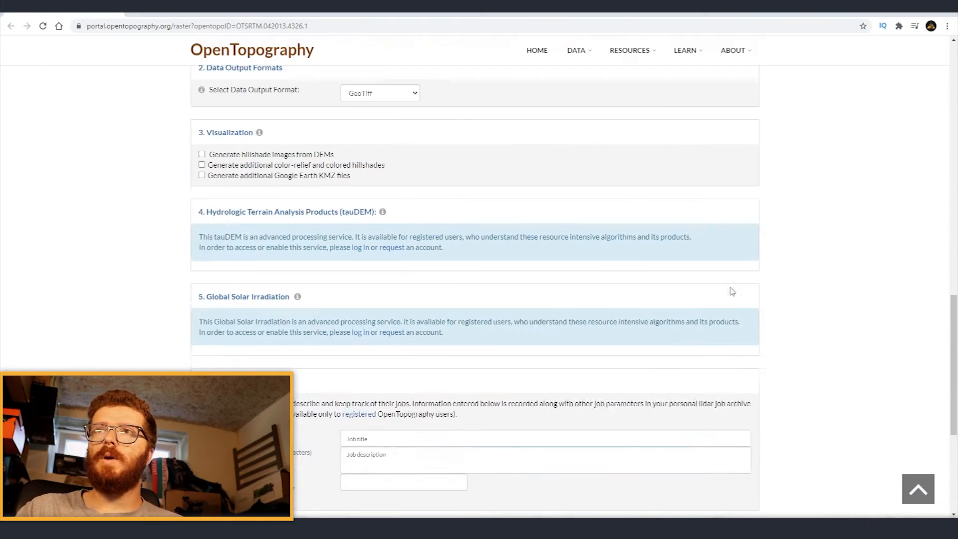
scroll(down, 3)
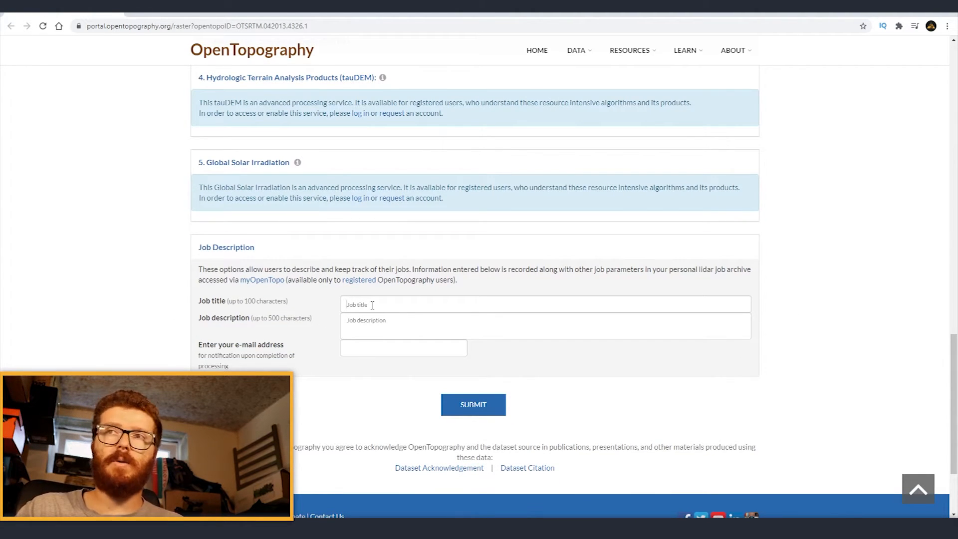
- Enter 'Tutorials' as job title and description and add a notification e-mail address
click(546, 304)
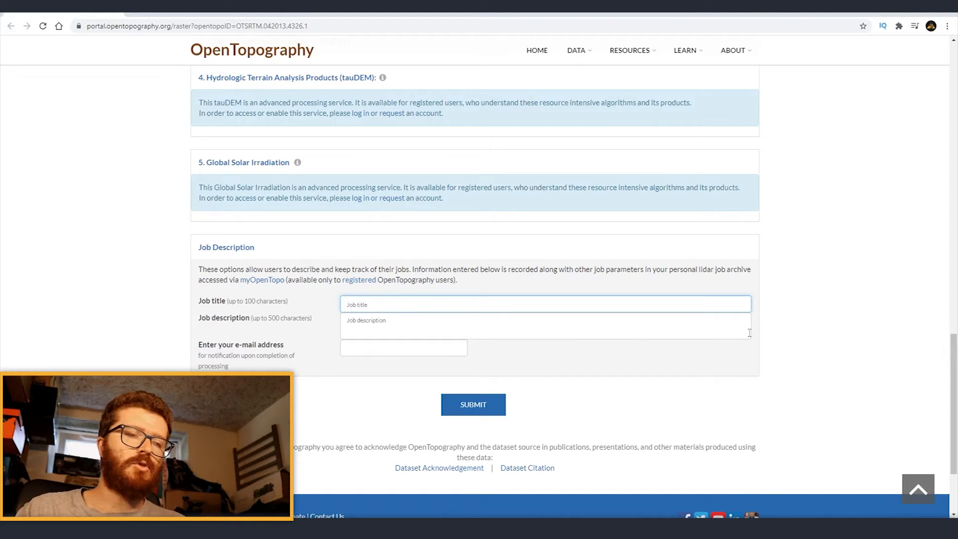
text(Tutorials)
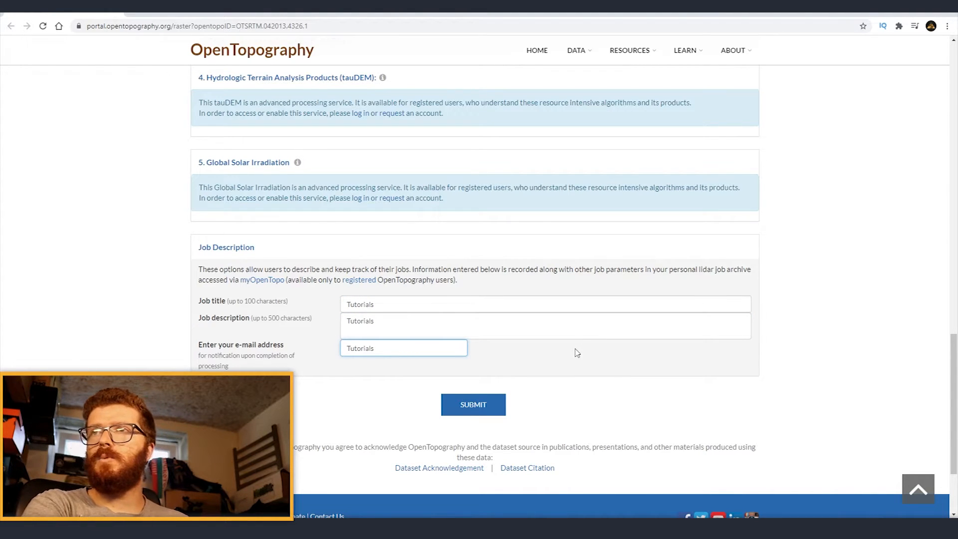
text(tutorials)
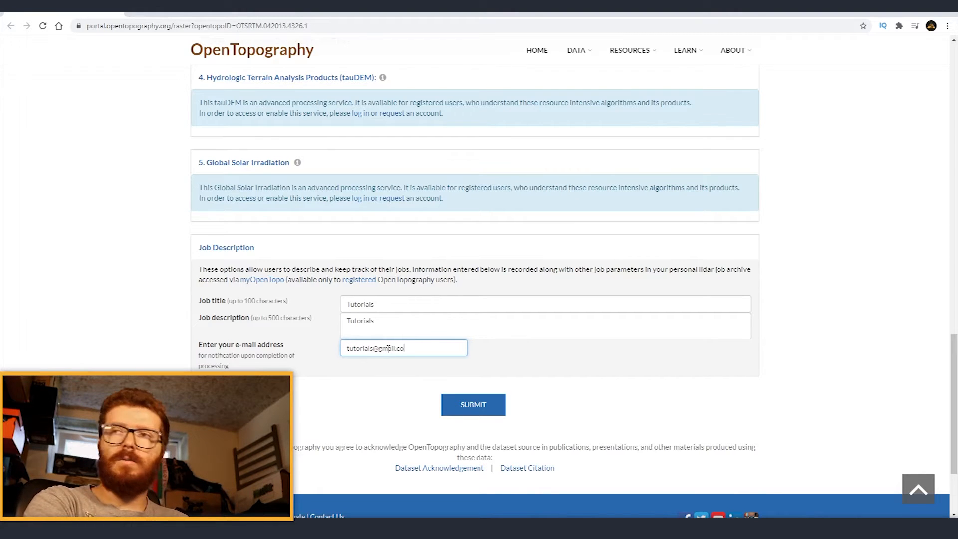
text(m)
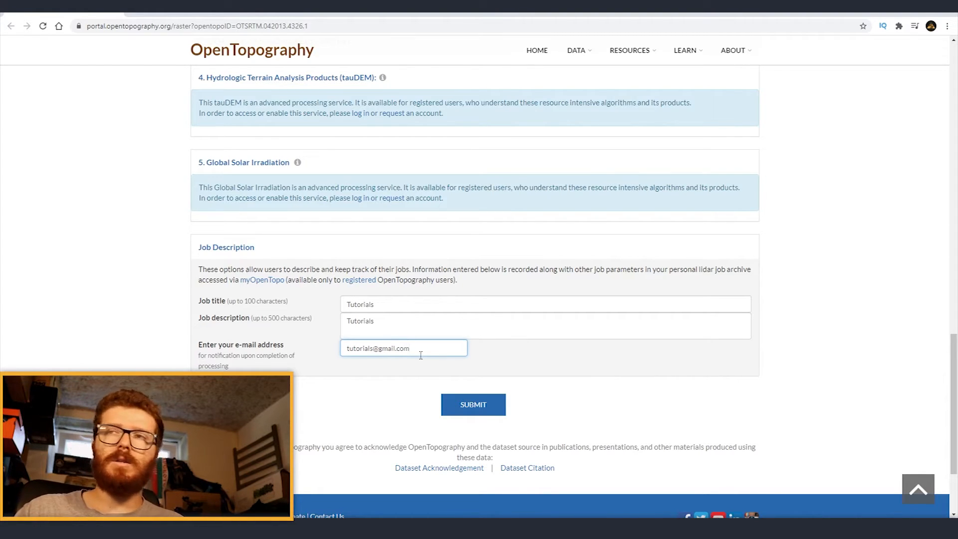
triple_click(403, 347)
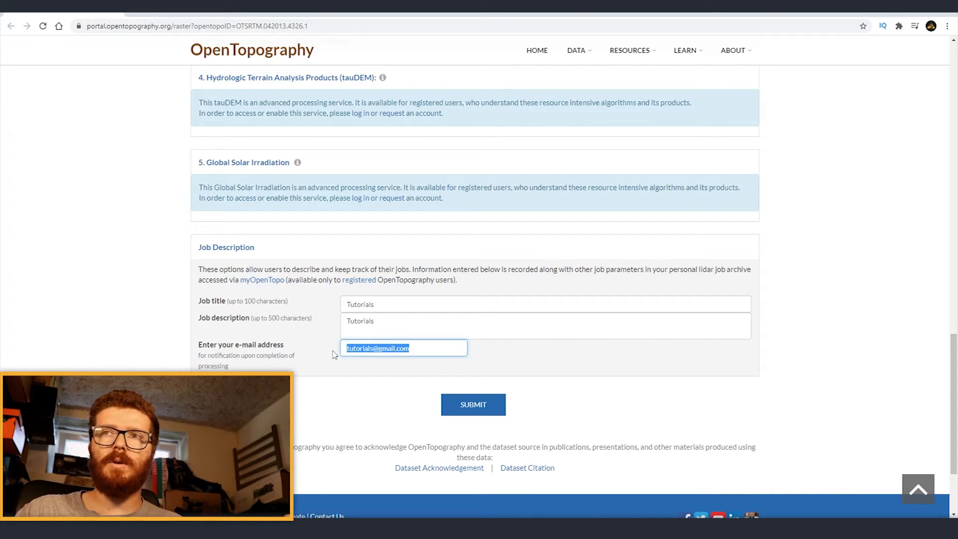
mouse_move(449, 368)
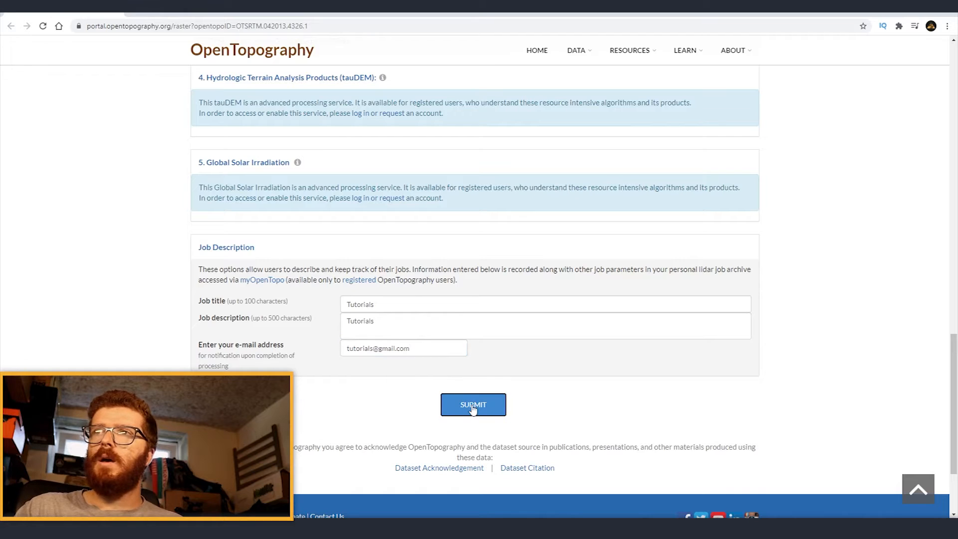
click(473, 404)
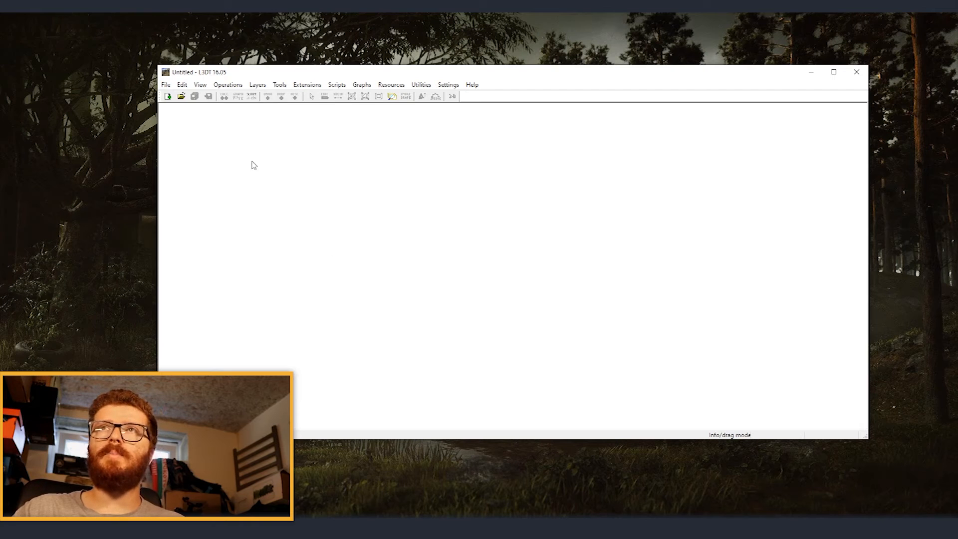
- Import the downloaded Chamonix GeoTIFF as the project heightfield
click(166, 84)
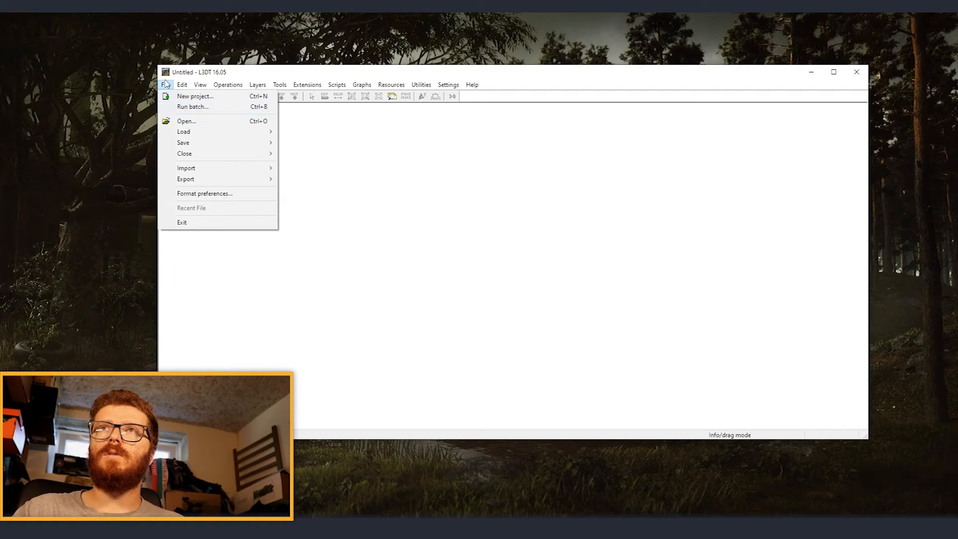
mouse_move(186, 167)
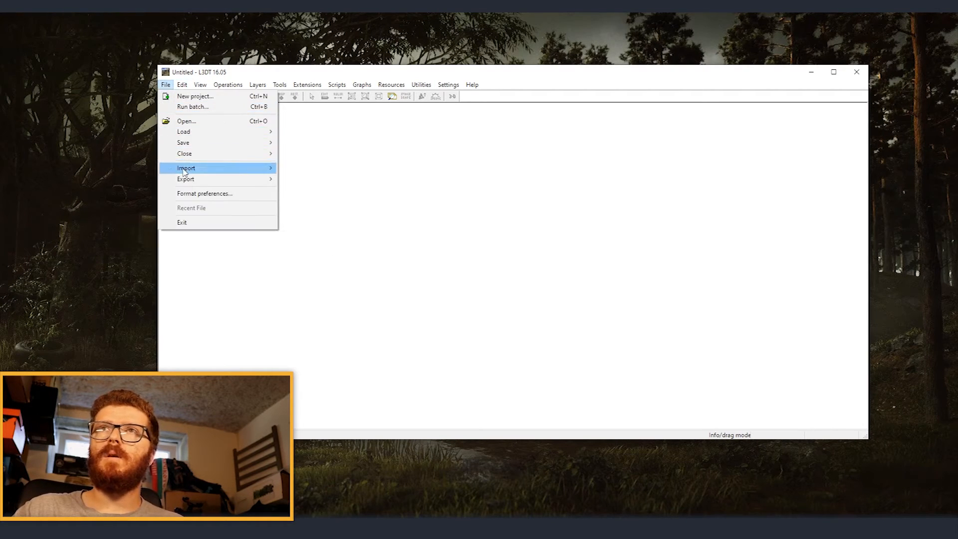
mouse_move(186, 168)
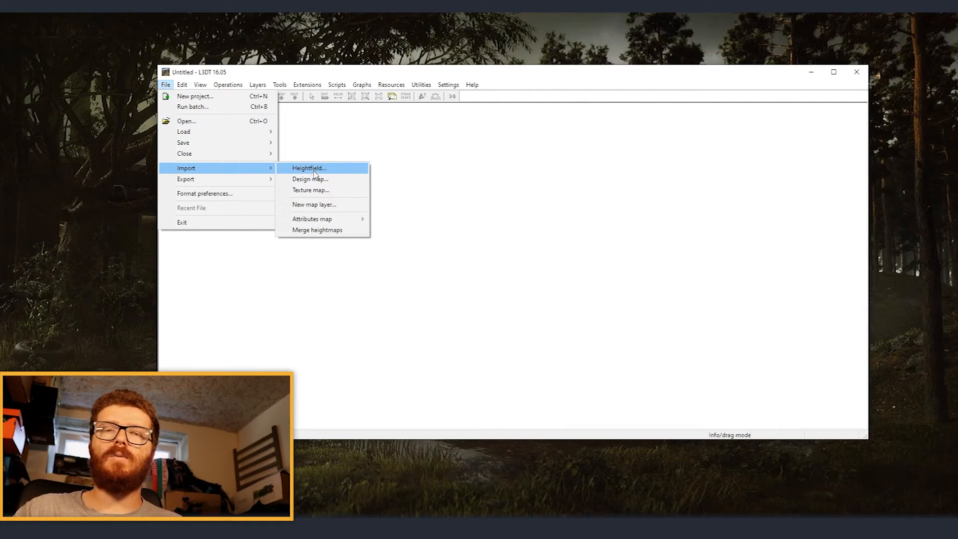
click(309, 167)
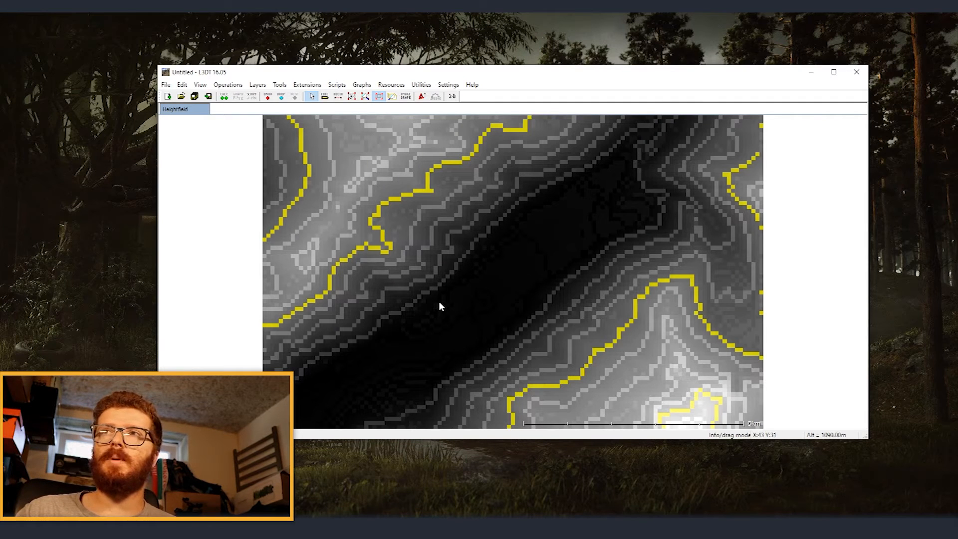
- Resize the heightfield to width 2048 with locked aspect ratio, retaining the physical map size
click(228, 84)
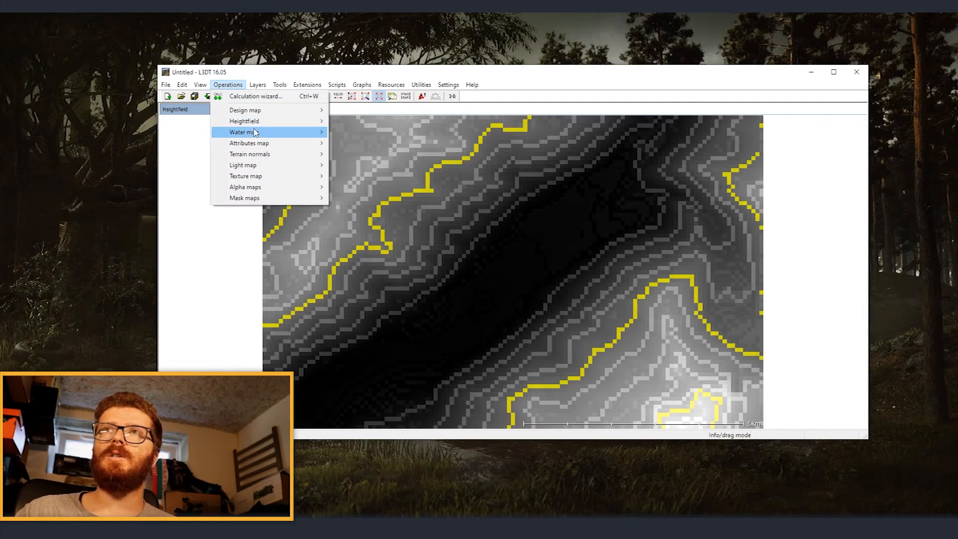
mouse_move(244, 121)
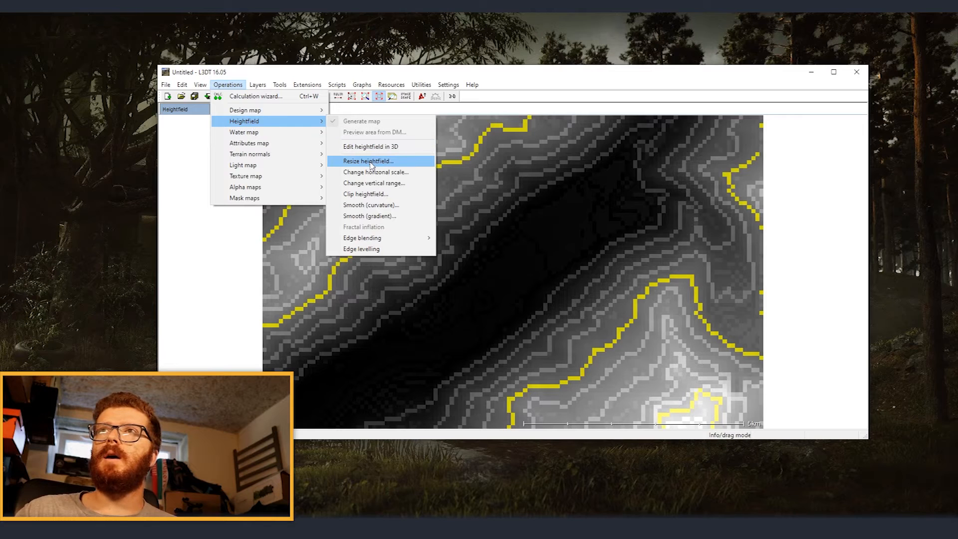
click(367, 161)
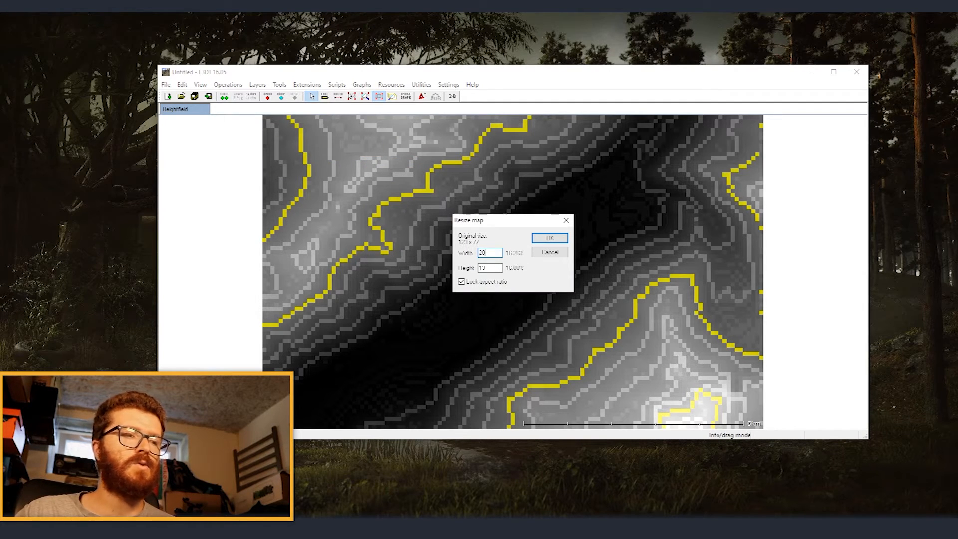
text(2048)
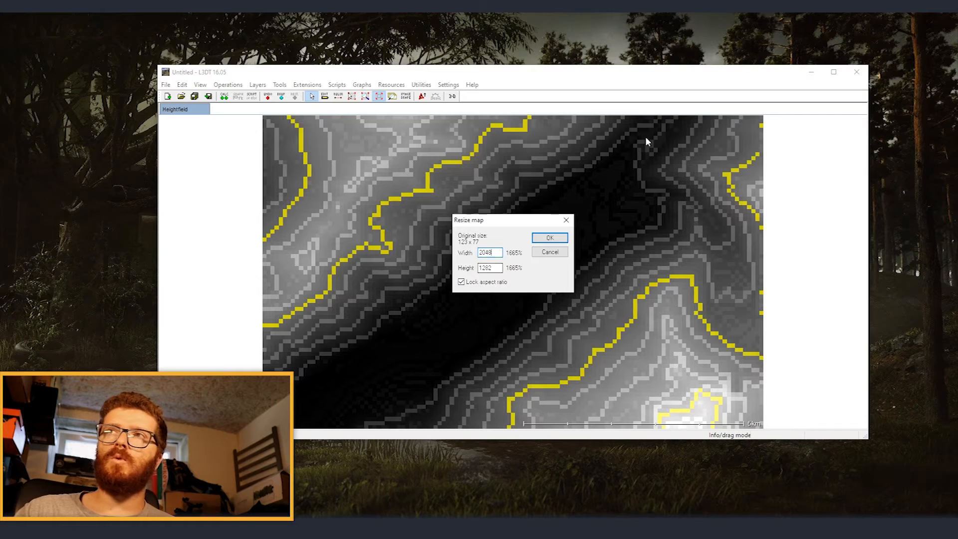
mouse_move(406, 298)
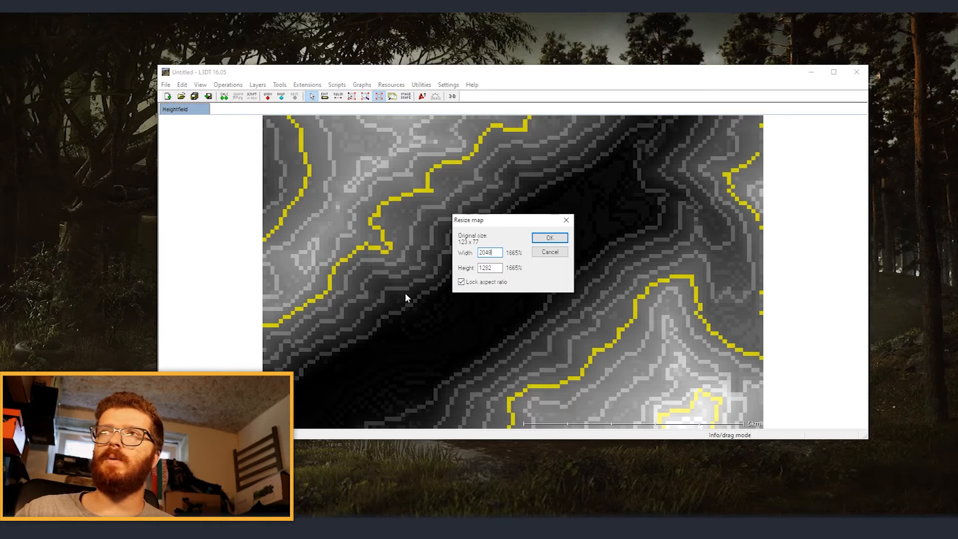
click(548, 238)
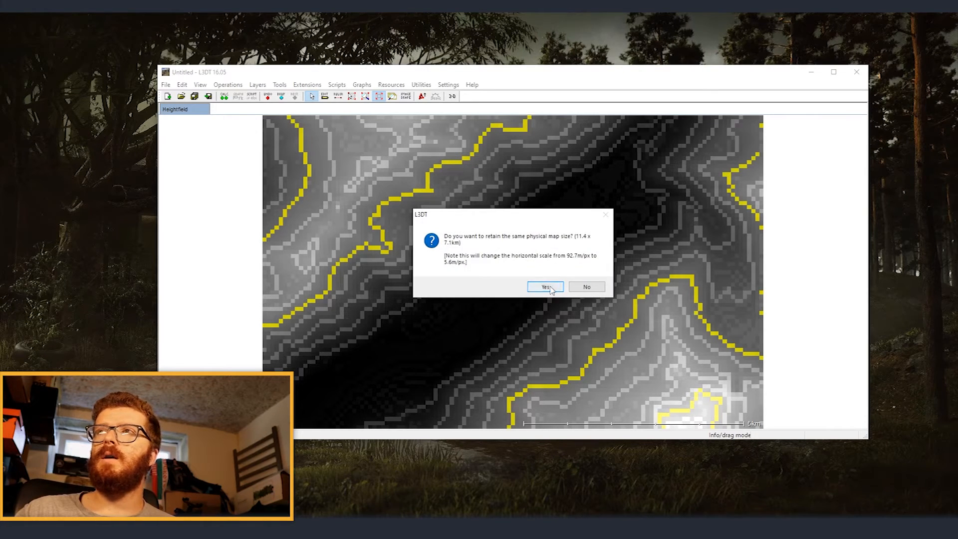
mouse_move(477, 262)
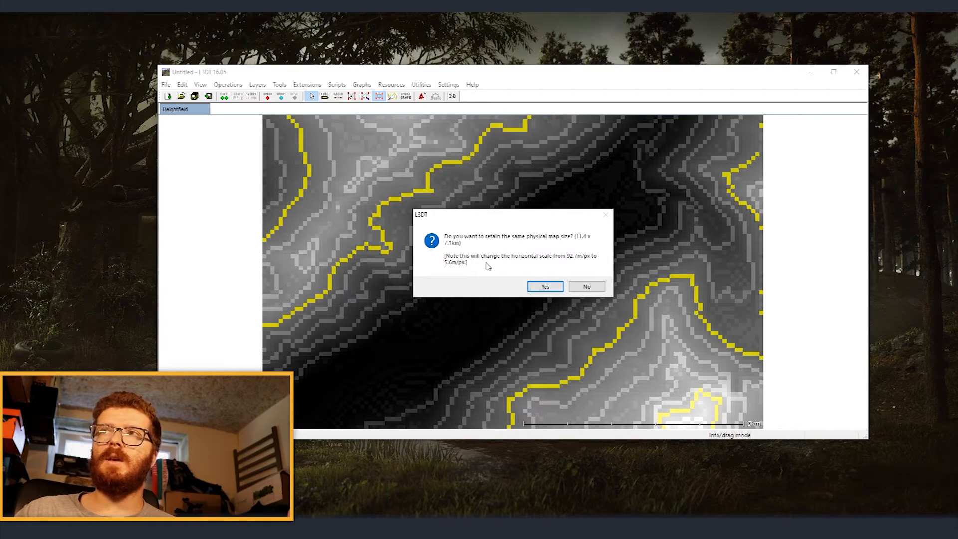
click(543, 286)
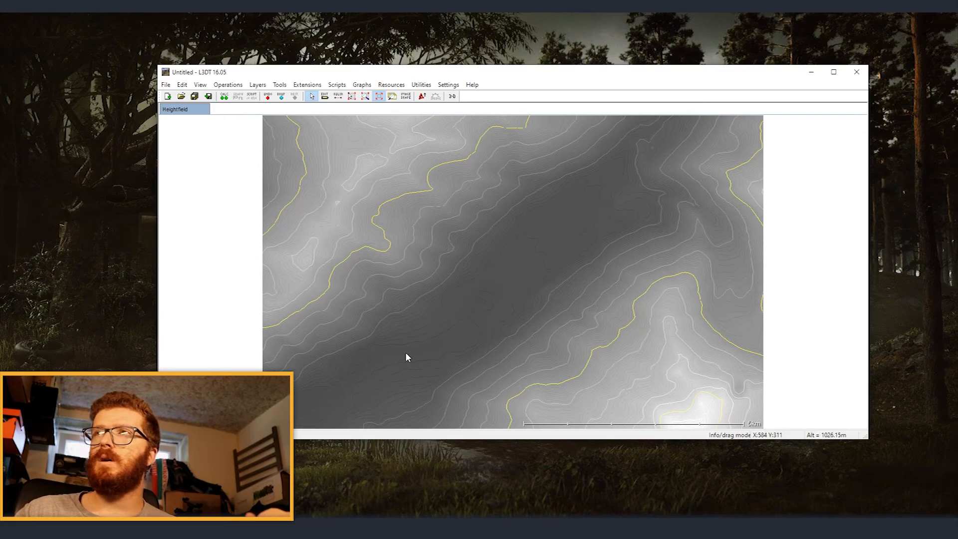
mouse_move(498, 353)
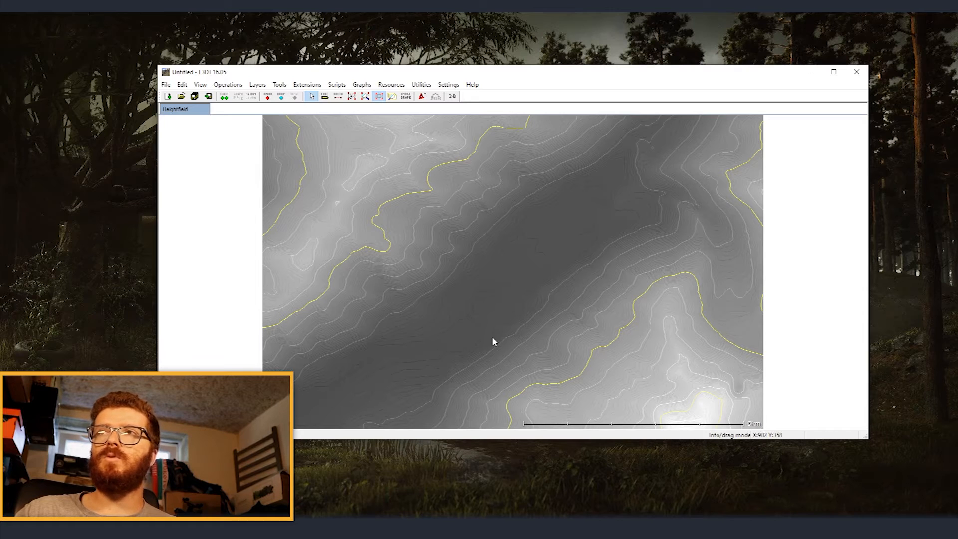
mouse_move(502, 339)
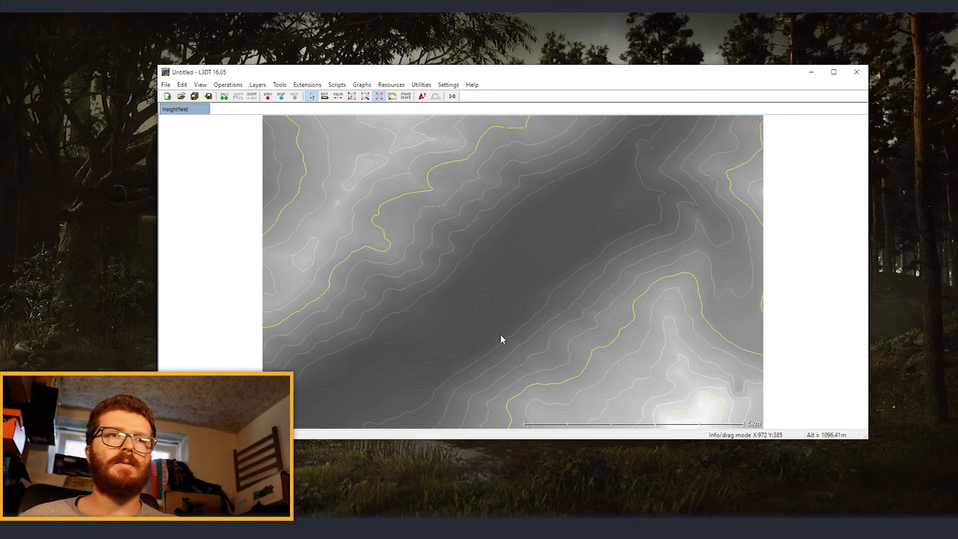
mouse_move(239, 227)
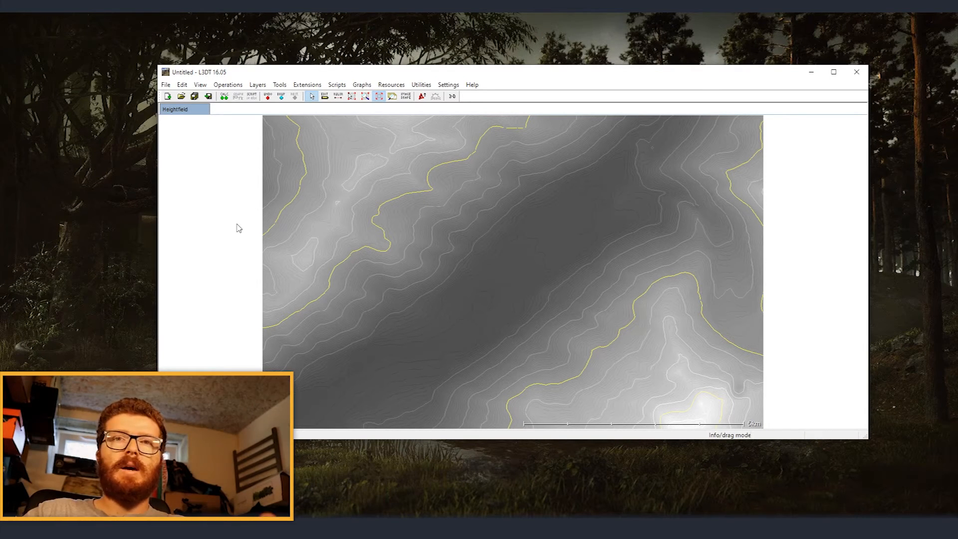
mouse_move(207, 178)
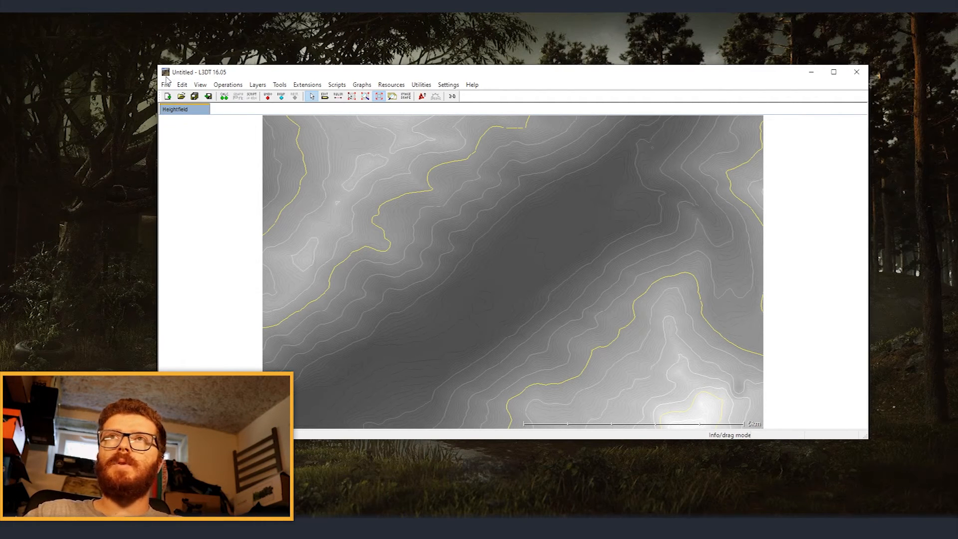
- Configure an overlapped-tiles export in R16 format with tile size 256, names formatted for Unreal
click(165, 83)
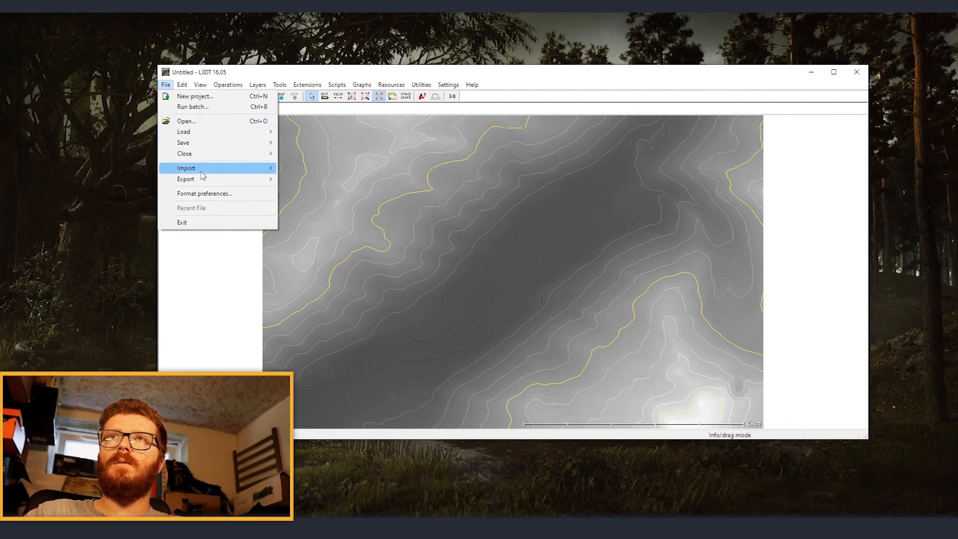
click(186, 179)
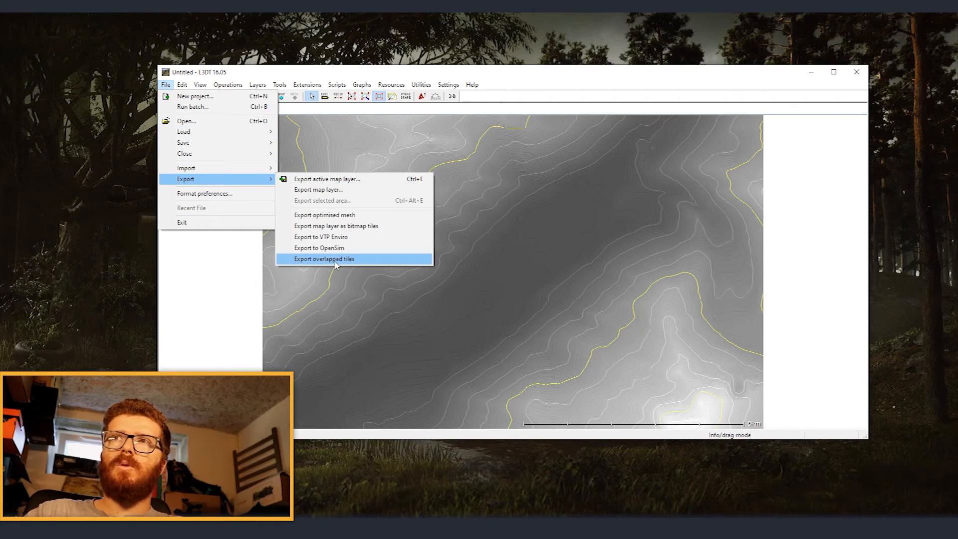
click(324, 259)
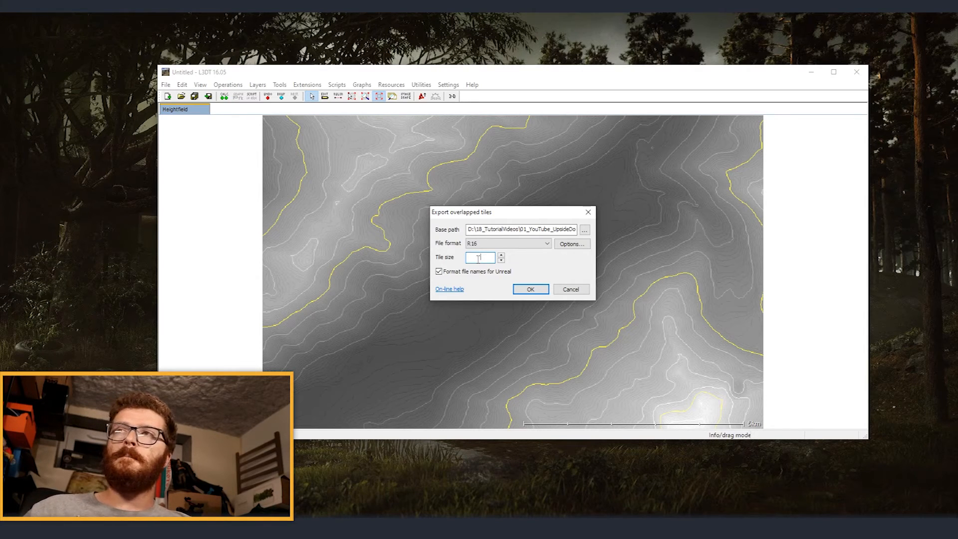
text(2)
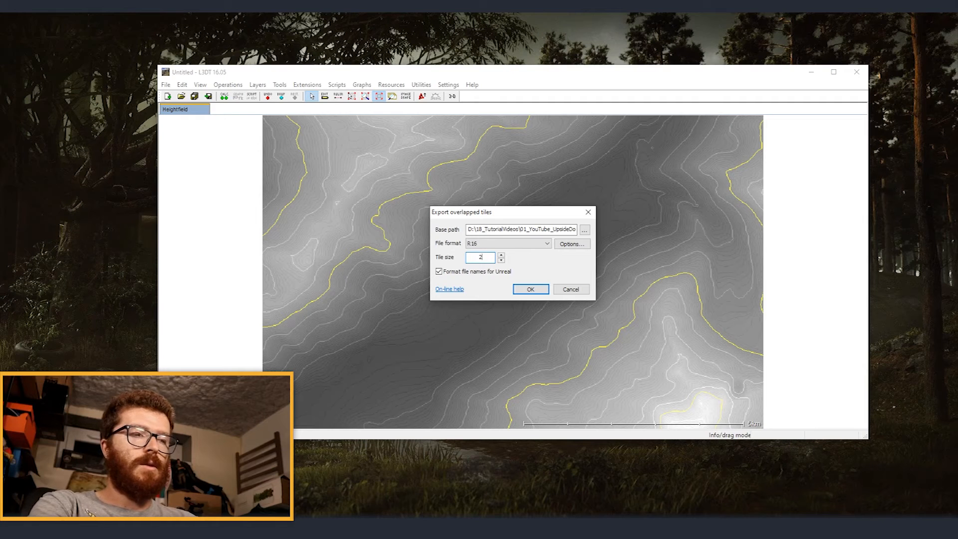
text(256)
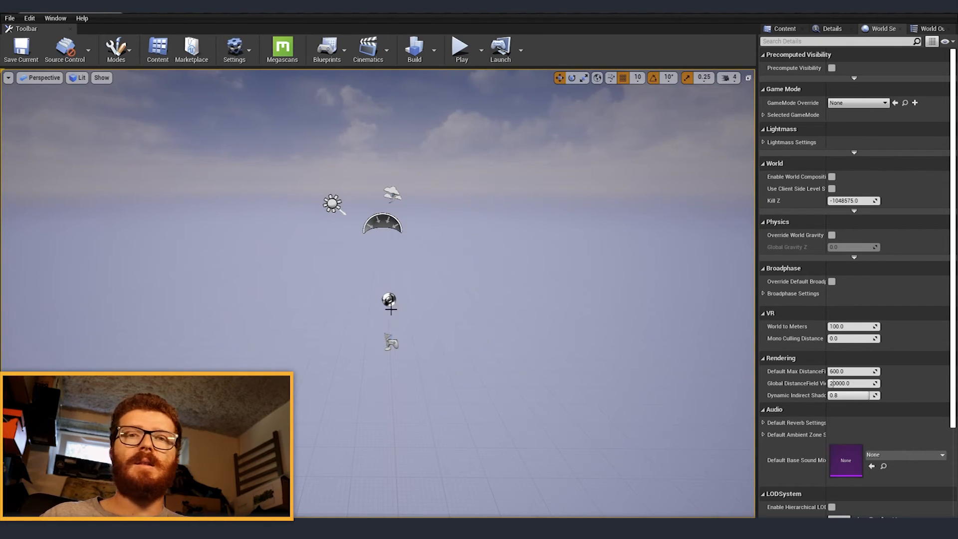
mouse_move(635, 249)
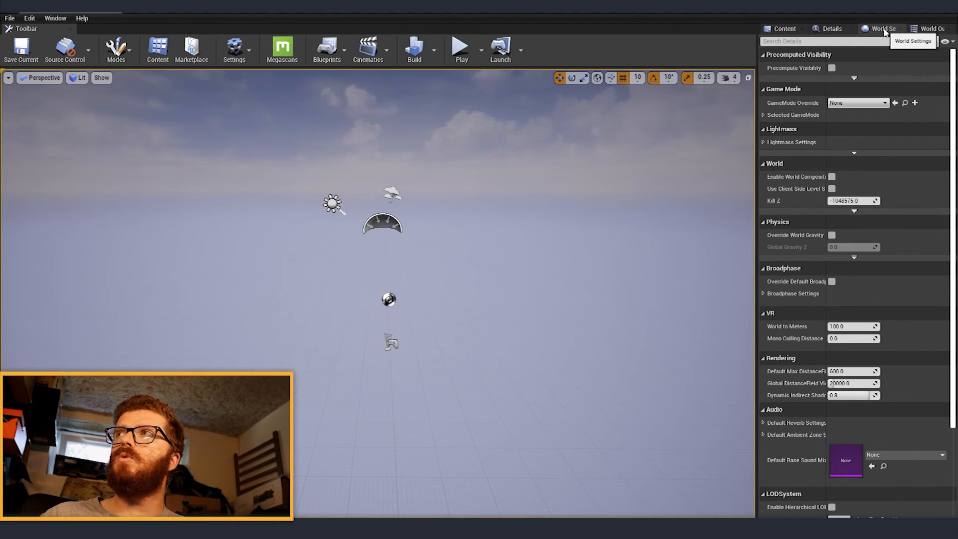
mouse_move(806, 177)
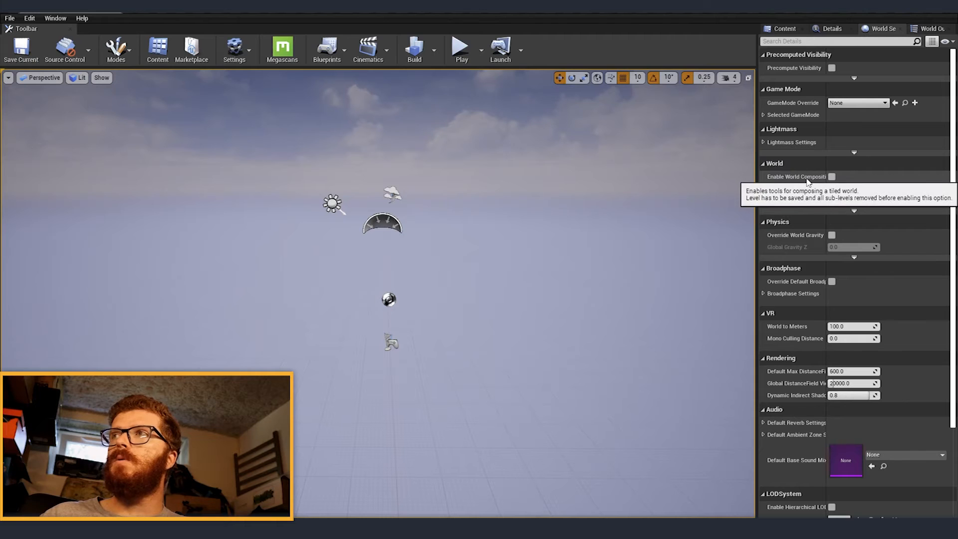
- Enable World Composition in World Settings and bring up the Levels window
click(831, 177)
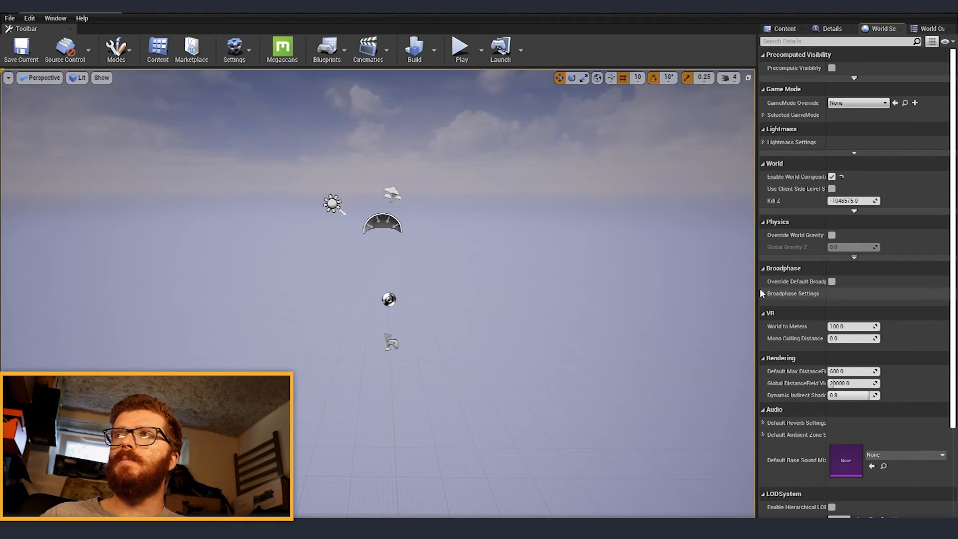
click(55, 18)
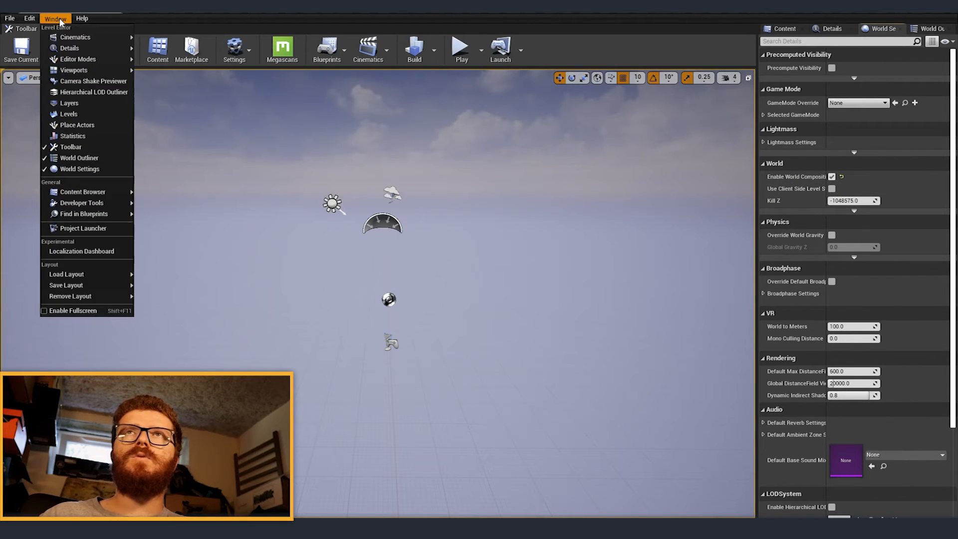
click(68, 114)
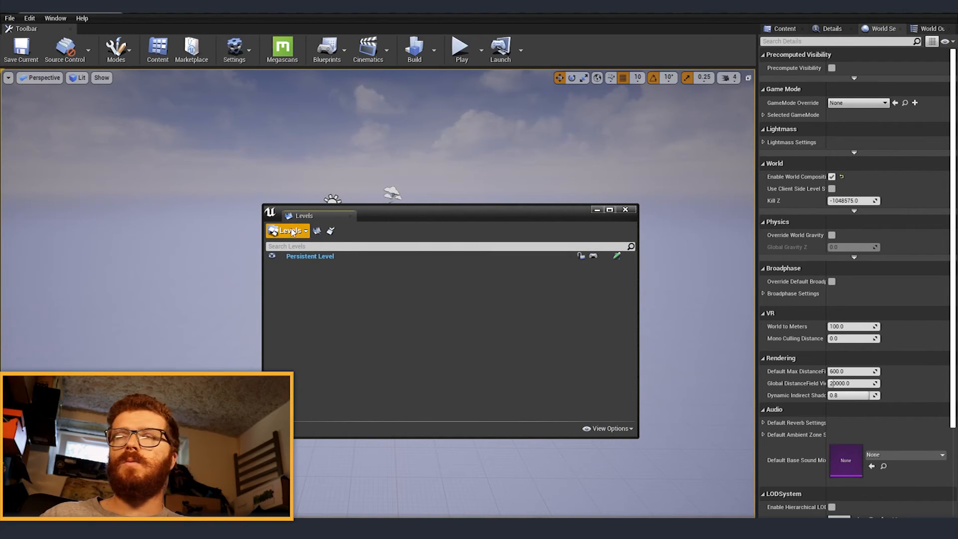
- Choose Import Tiled Landscape from the Levels actions list
click(289, 230)
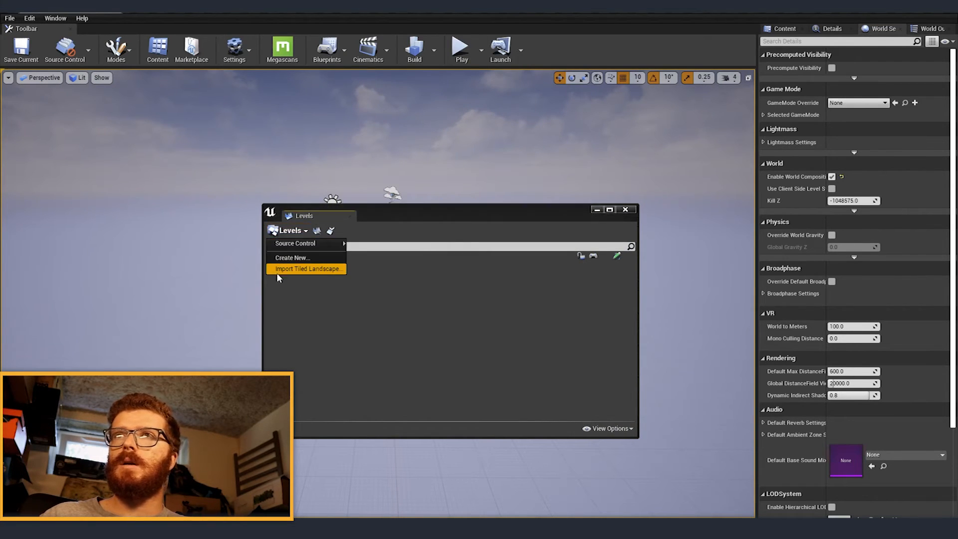
mouse_move(305, 269)
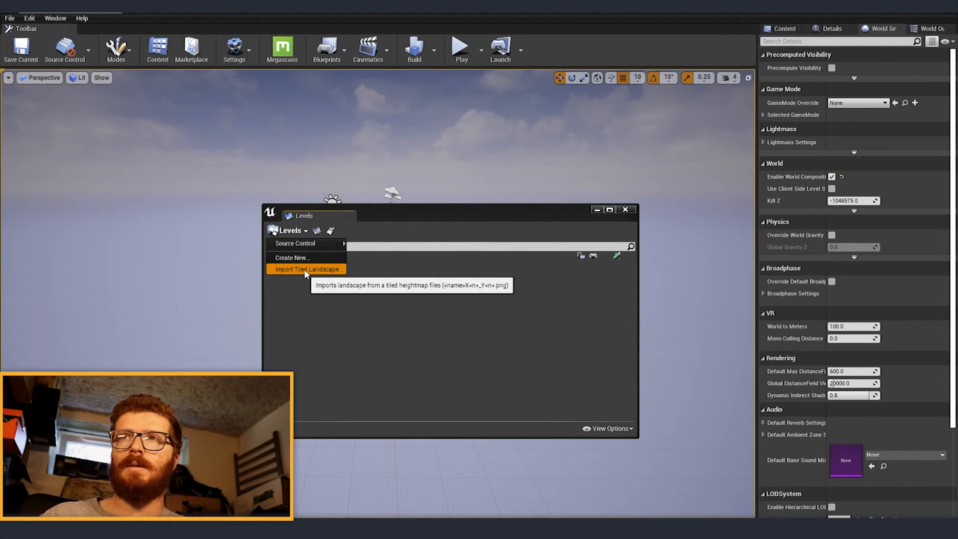
click(305, 268)
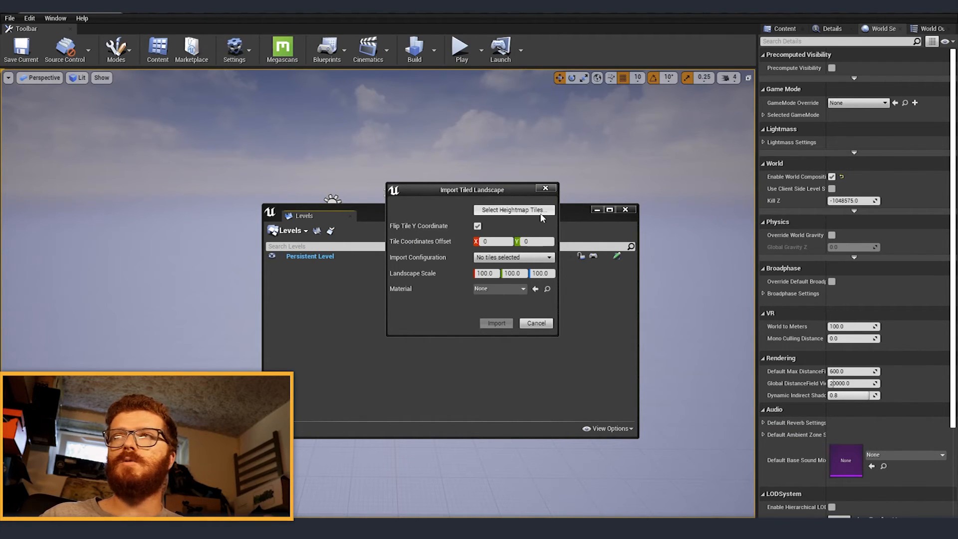
- Select the exported R16 heightmap tiles and import them as landscape sub-levels at default scale
click(512, 209)
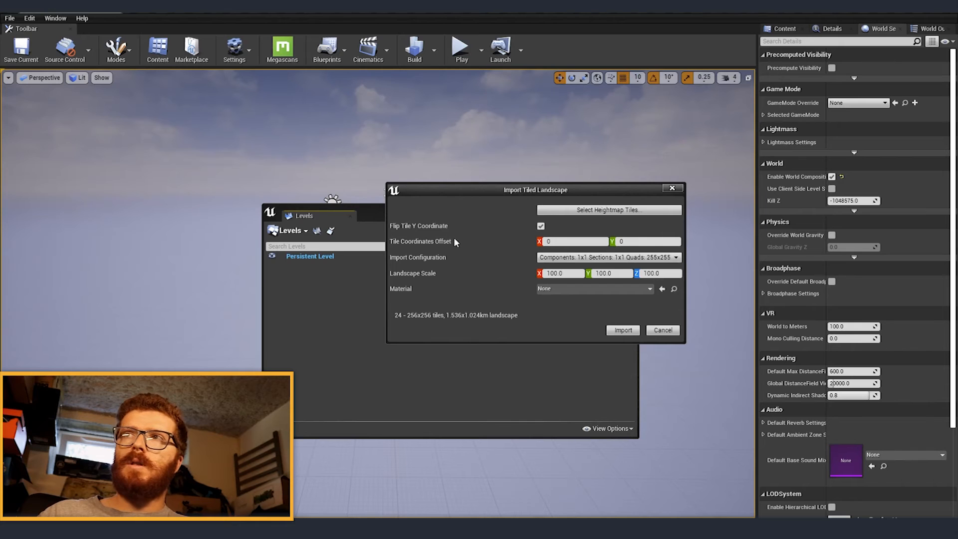
mouse_move(398, 319)
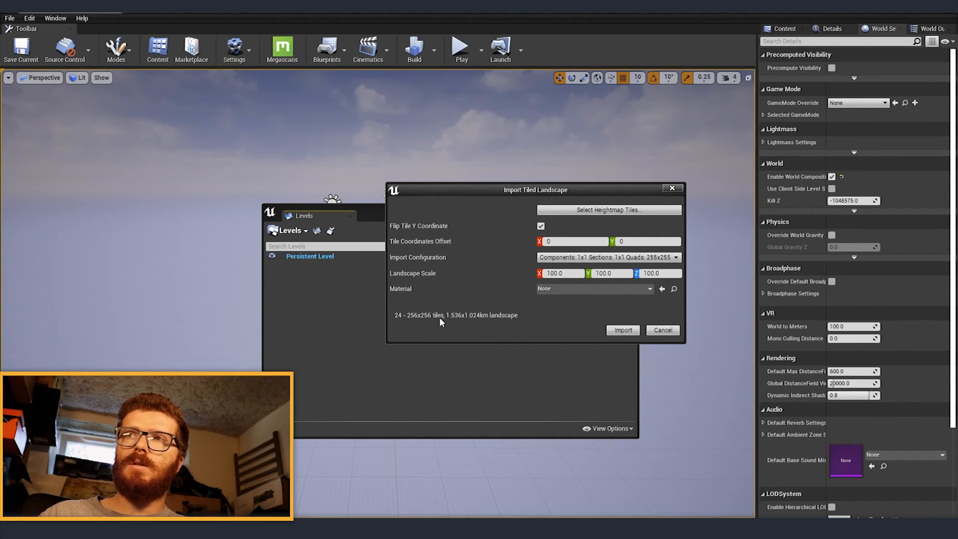
mouse_move(521, 324)
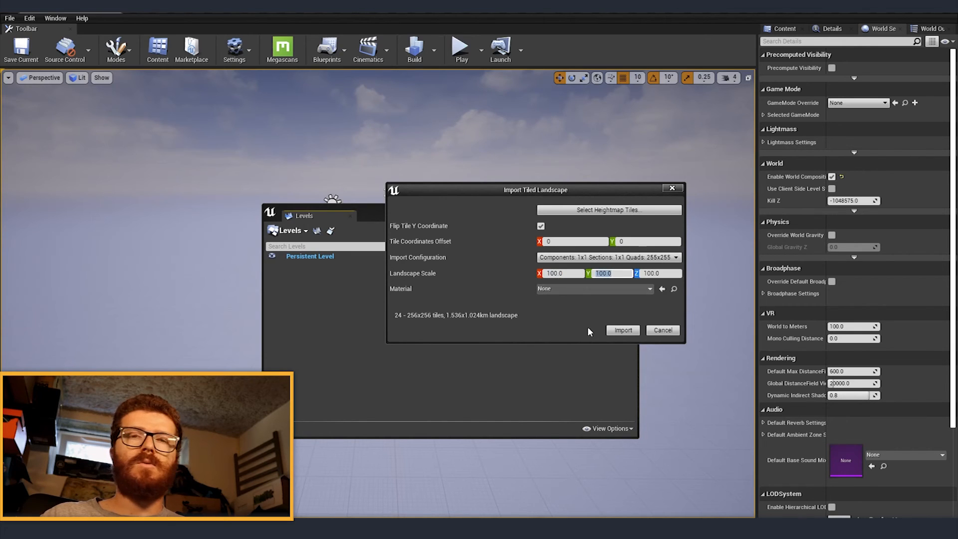
mouse_move(599, 320)
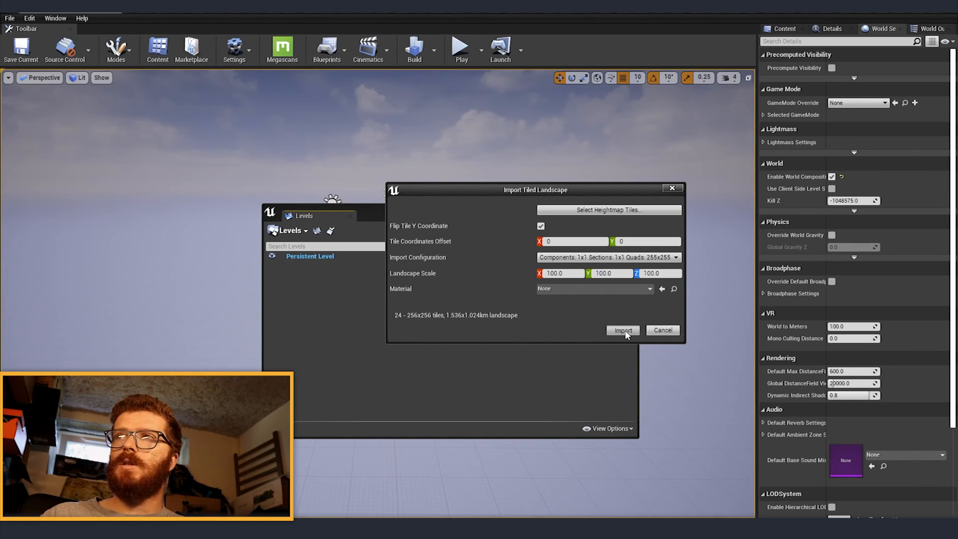
click(622, 330)
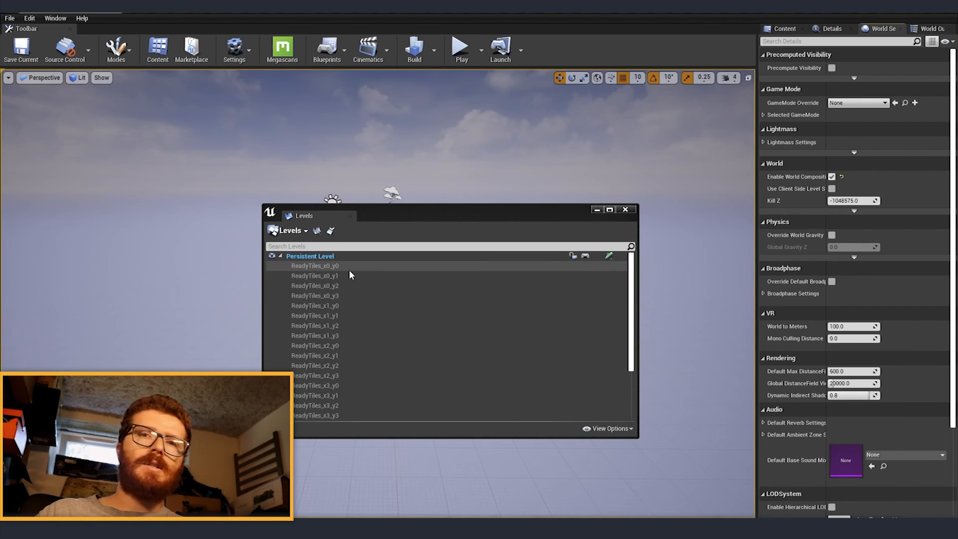